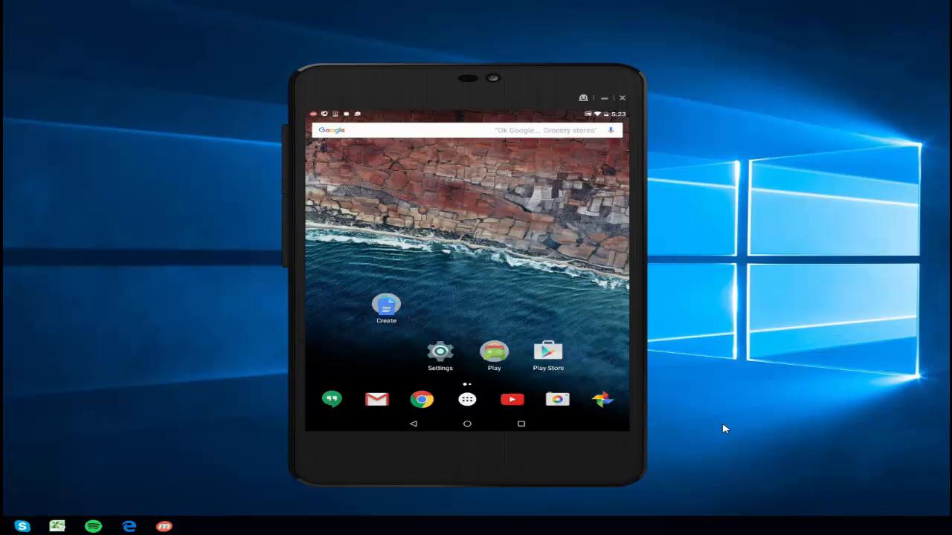
{"action": "mouse_move", "coordinate": [729, 438]}
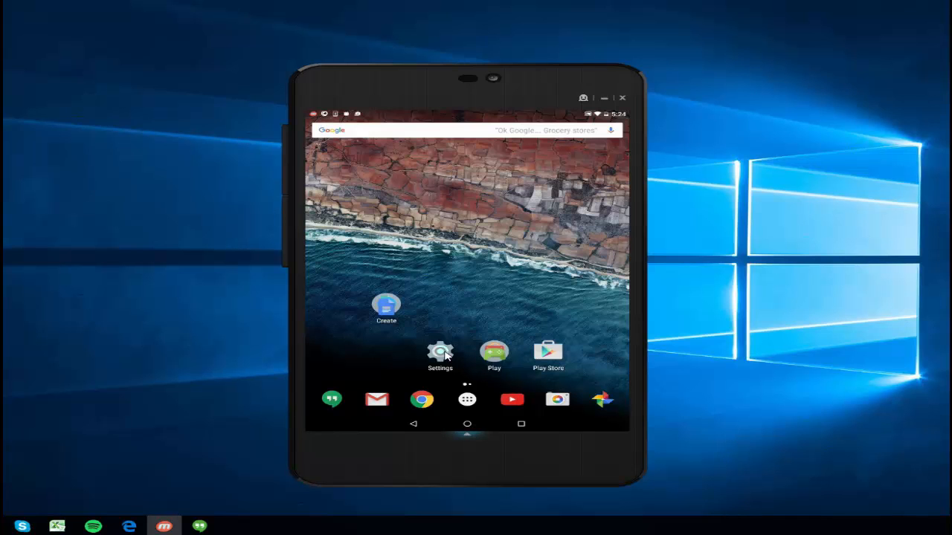
- Open the tablet's Settings, then go to the About tablet page
{"action": "left_click", "coordinate": [440, 351]}
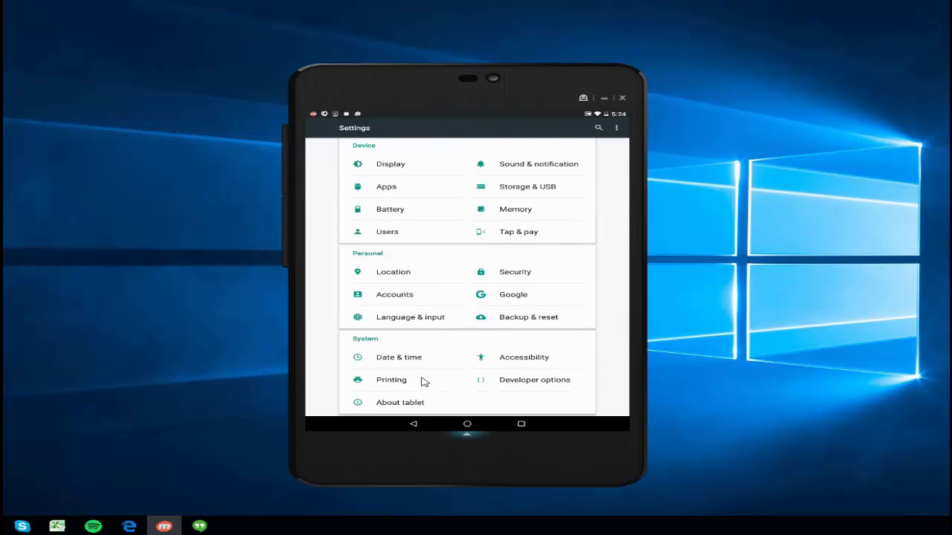
{"action": "mouse_move", "coordinate": [408, 409]}
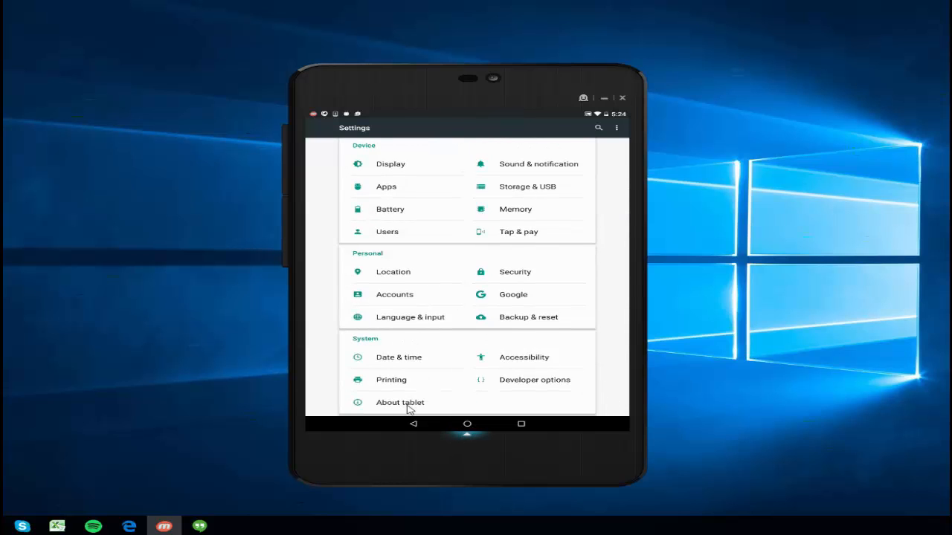
{"action": "mouse_move", "coordinate": [385, 409]}
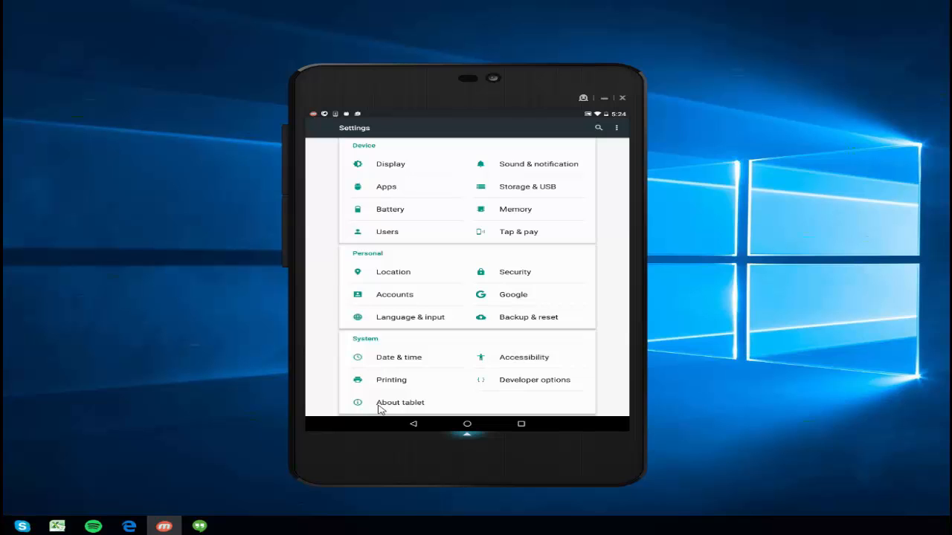
{"action": "mouse_move", "coordinate": [397, 406]}
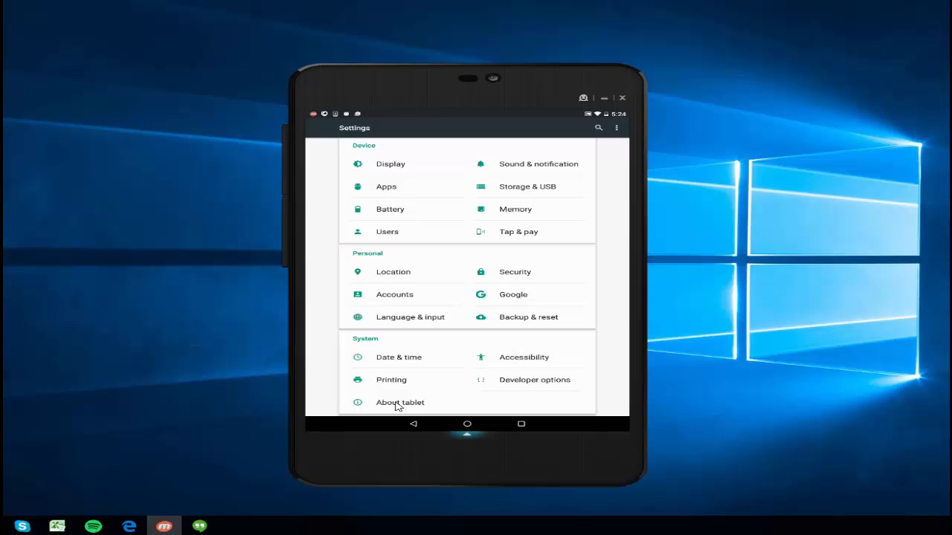
{"action": "left_click", "coordinate": [400, 403]}
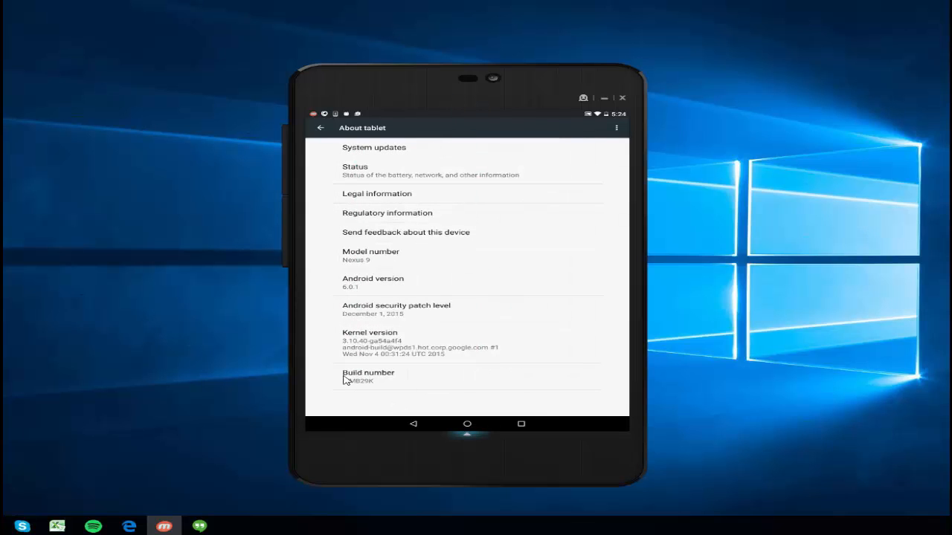
{"action": "mouse_move", "coordinate": [315, 396]}
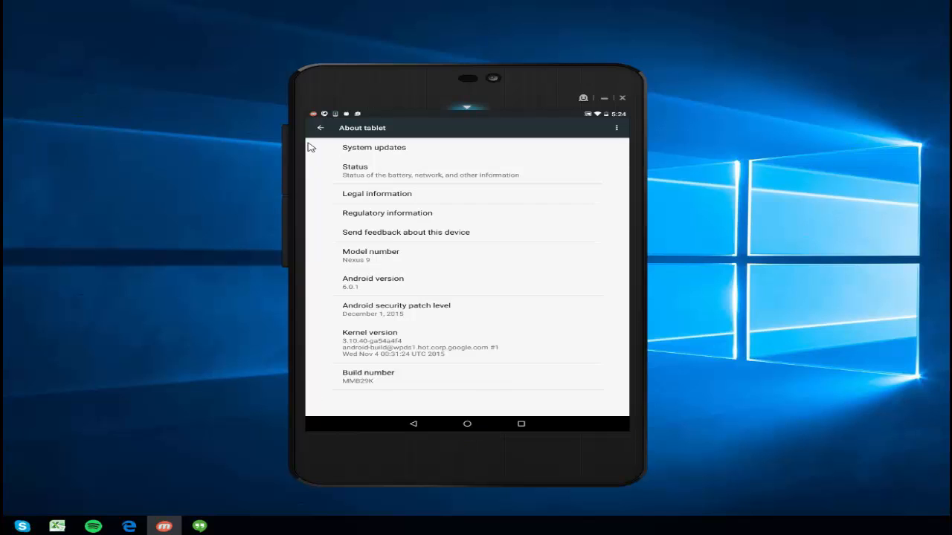
{"action": "mouse_move", "coordinate": [376, 280]}
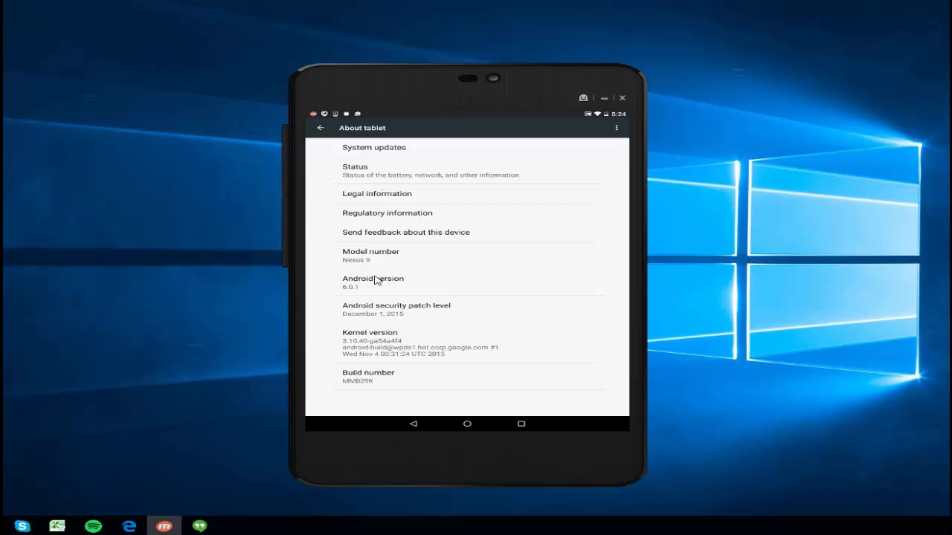
{"action": "mouse_move", "coordinate": [355, 292]}
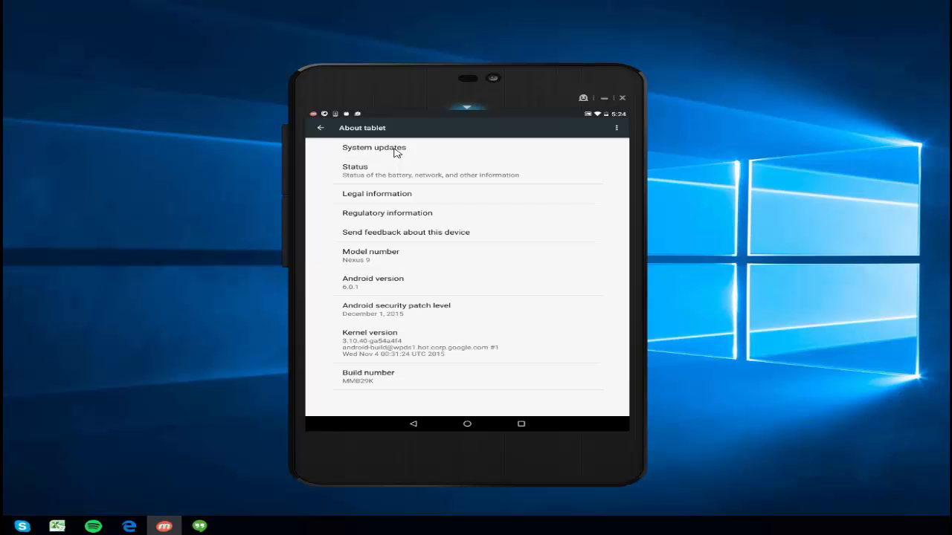
{"action": "mouse_move", "coordinate": [406, 152]}
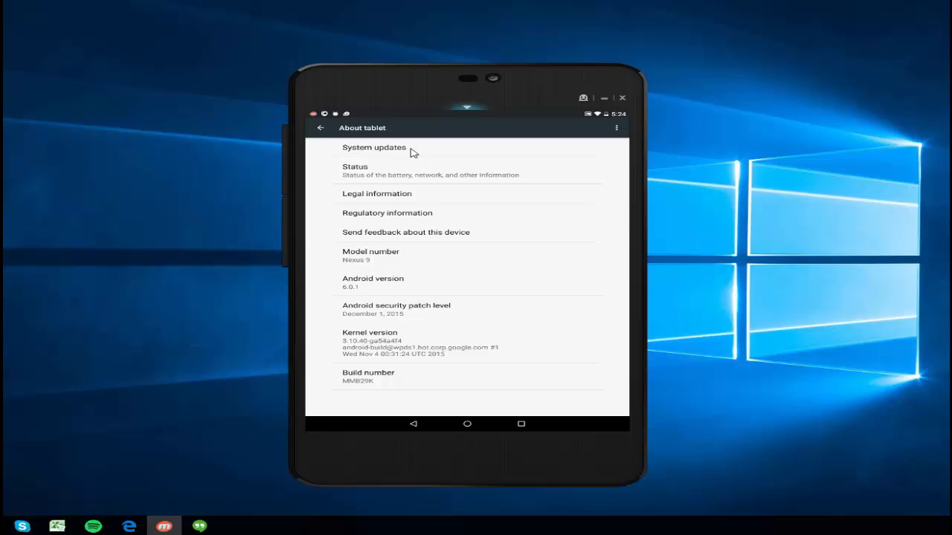
- Open System updates to view the downloaded 7.7 MB January 2016 security update
{"action": "left_click", "coordinate": [374, 147]}
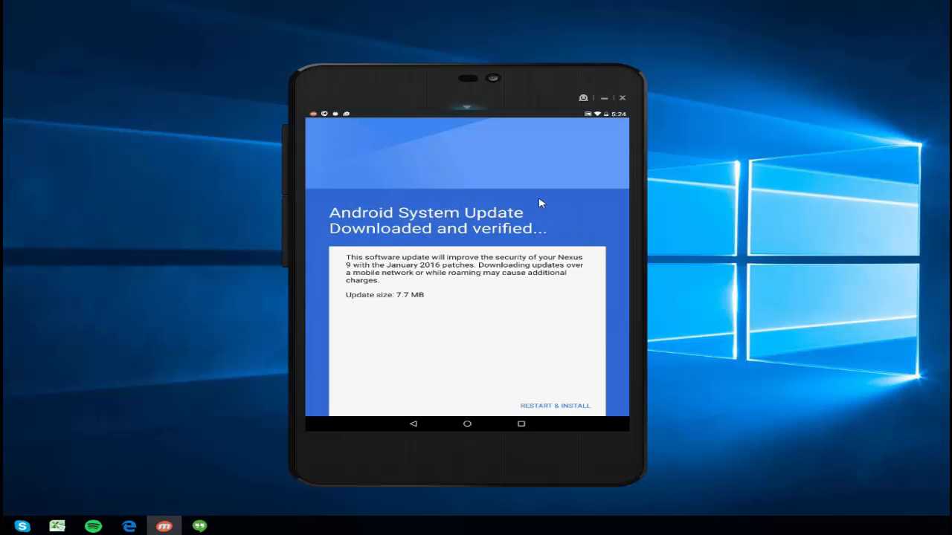
{"action": "mouse_move", "coordinate": [592, 222]}
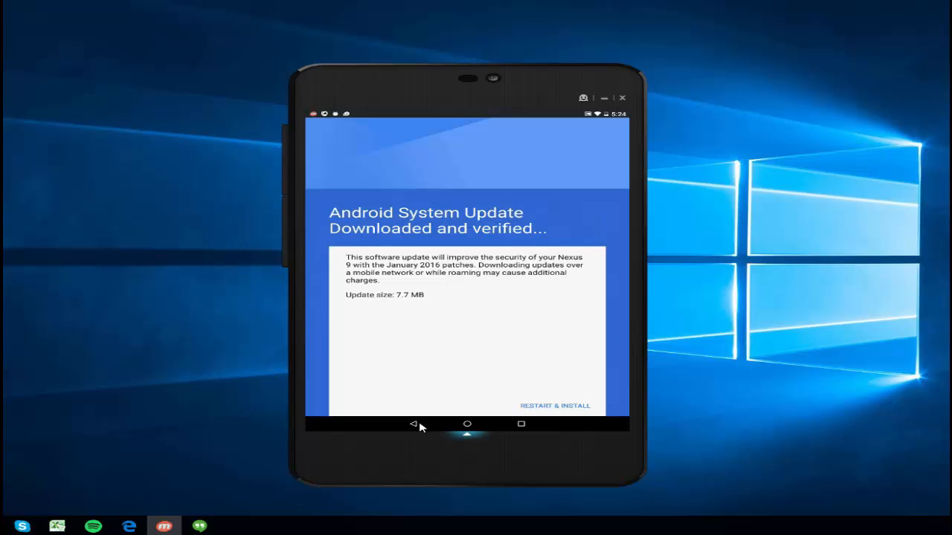
{"action": "mouse_move", "coordinate": [569, 407]}
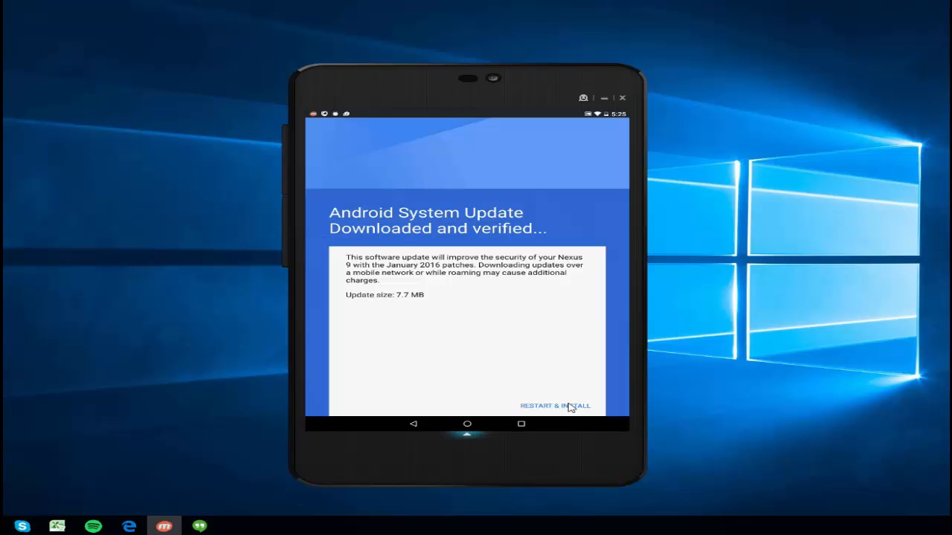
{"action": "mouse_move", "coordinate": [559, 413]}
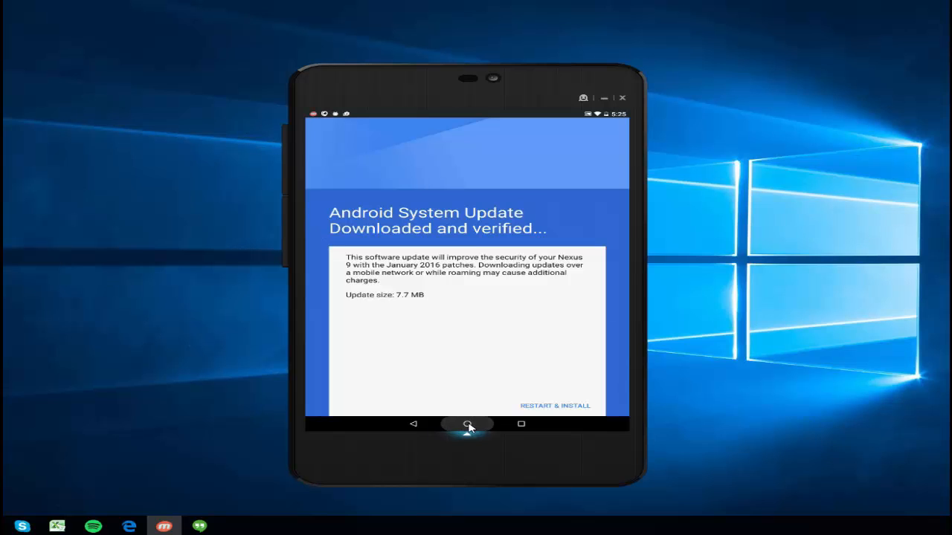
- Leave the update uninstalled and return the tablet to its home screen
{"action": "left_click", "coordinate": [467, 424]}
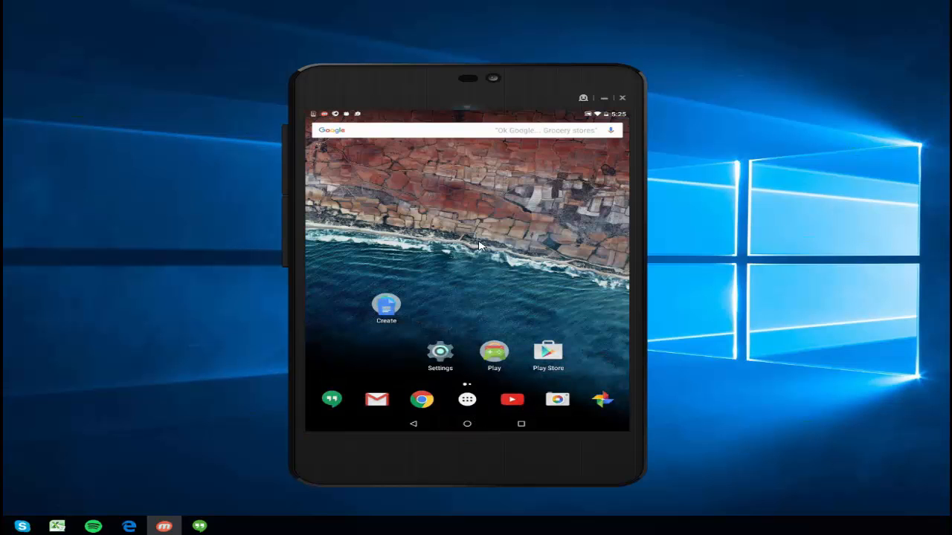
{"action": "mouse_move", "coordinate": [520, 264]}
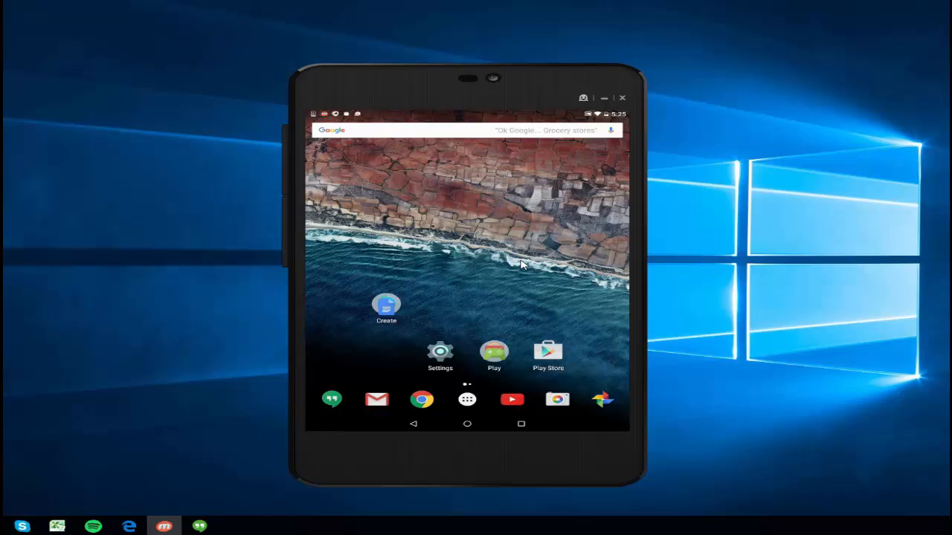
{"action": "mouse_move", "coordinate": [934, 336]}
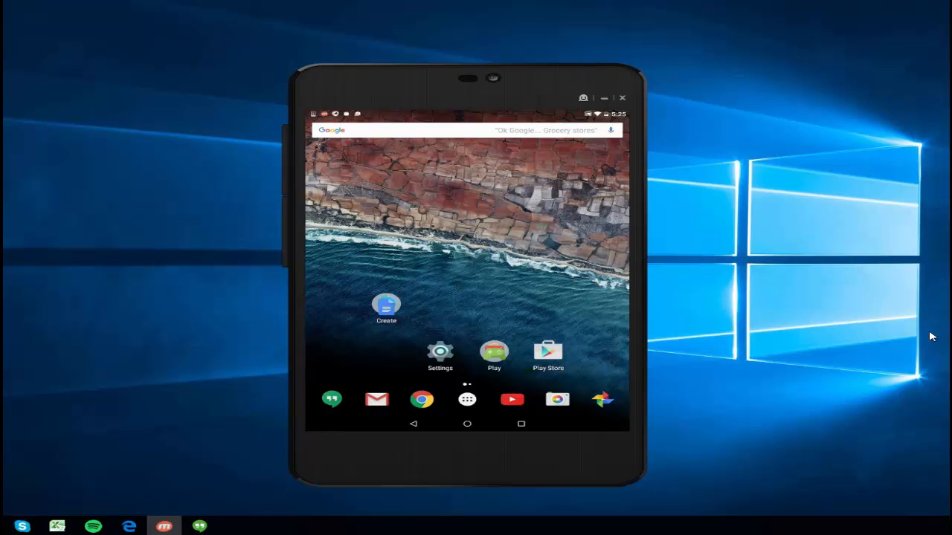